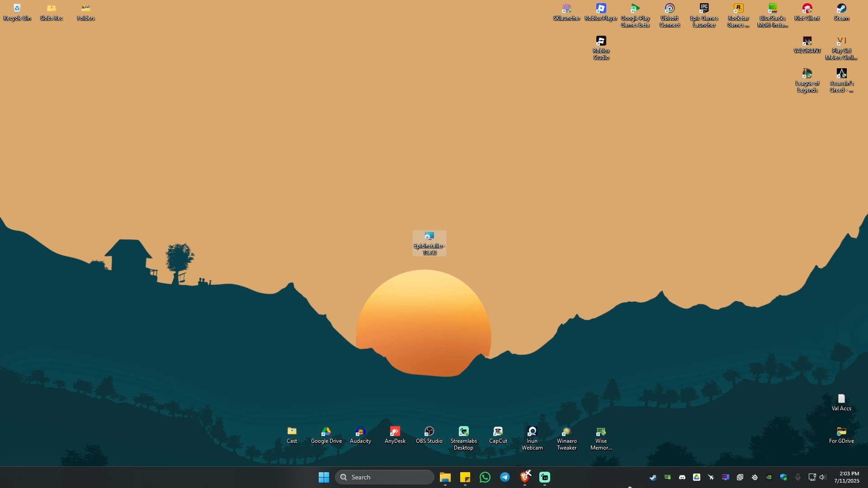
Launch Task Manager from the taskbar's right-click menu
{"action": "right_click", "coordinate": [606, 477]}
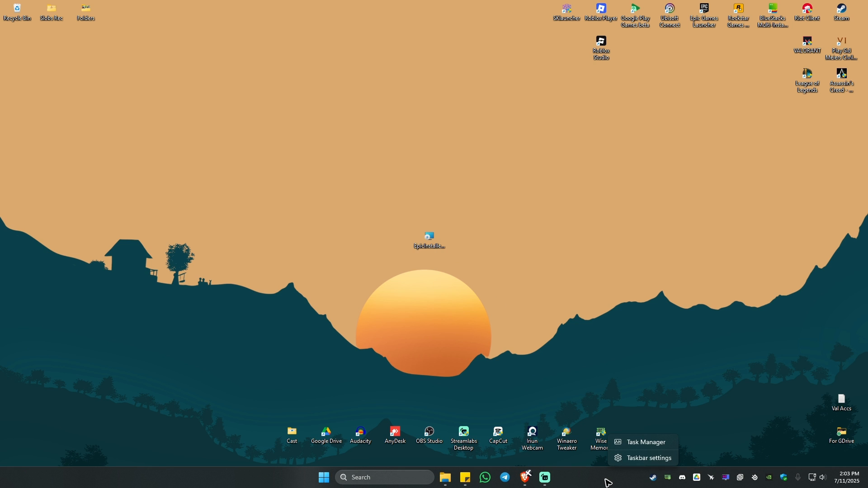
{"action": "mouse_move", "coordinate": [634, 448]}
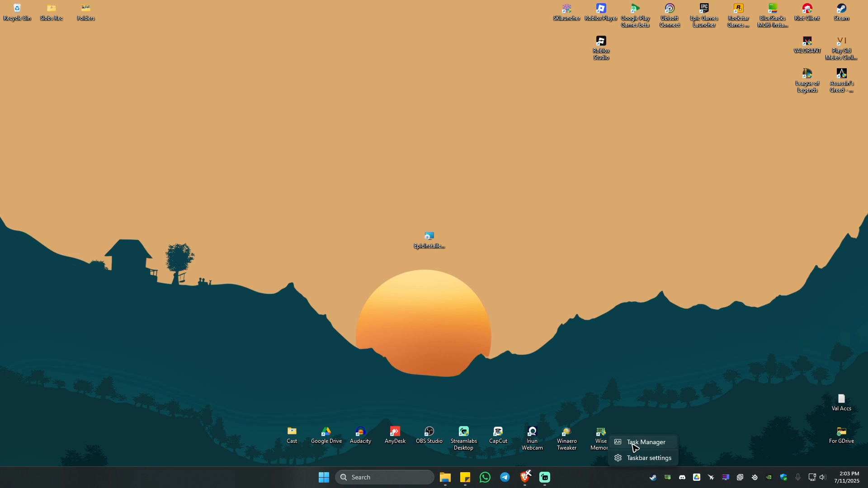
{"action": "left_click", "coordinate": [645, 442]}
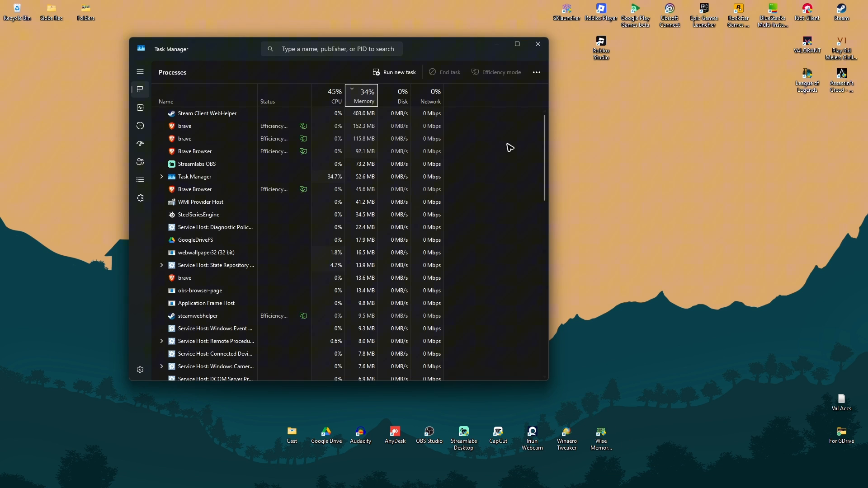
Maximize Task Manager and bring up its Run new task dialog
{"action": "left_click", "coordinate": [516, 44]}
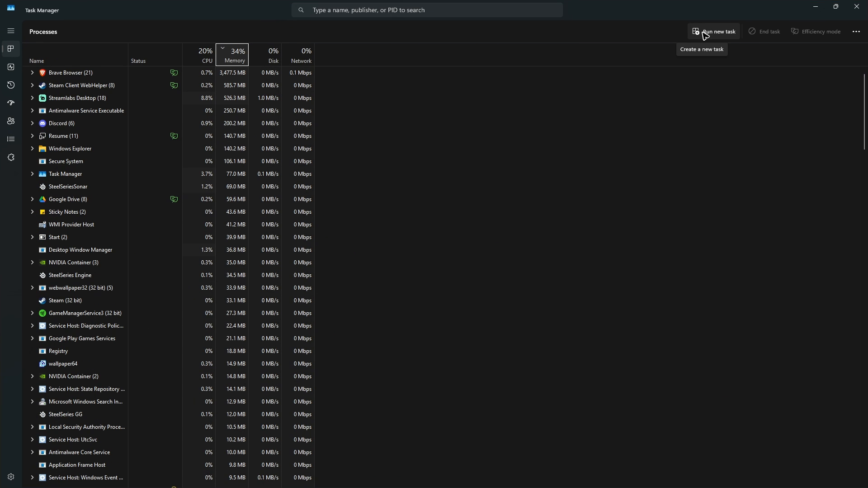
{"action": "left_click", "coordinate": [714, 31]}
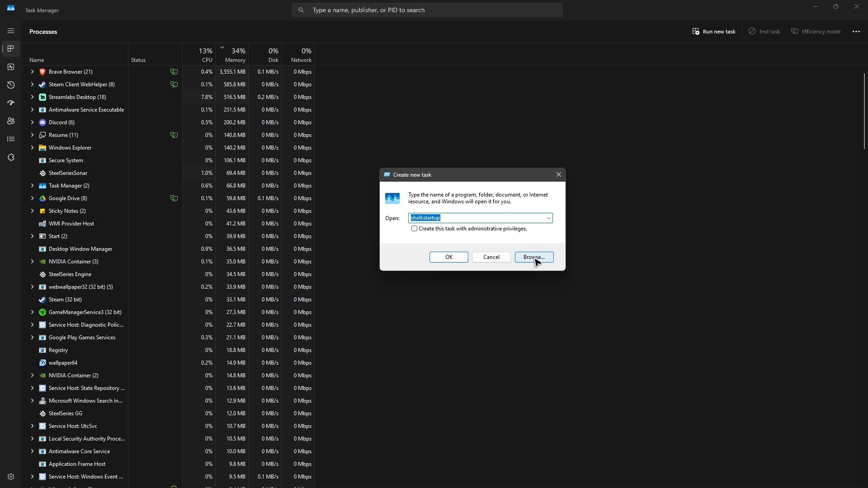
Browse to the Desktop and pick the EpicInstaller-18.7.0 package as the program
{"action": "left_click", "coordinate": [533, 257]}
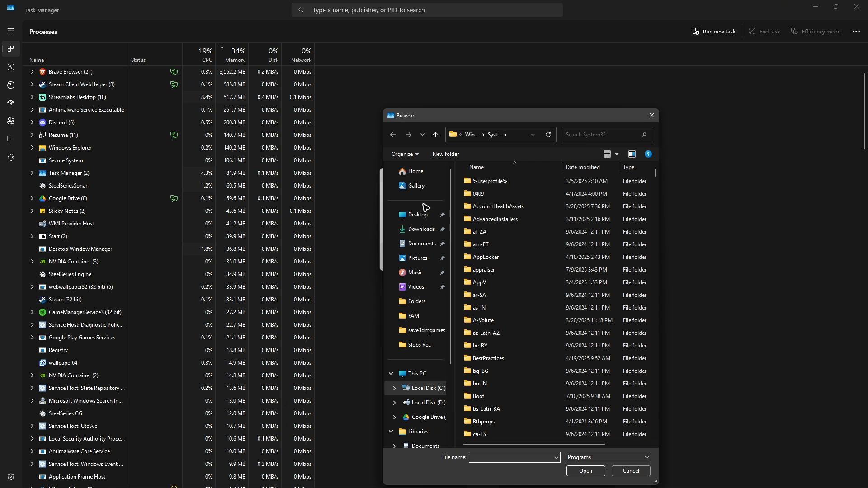
{"action": "left_click", "coordinate": [418, 216]}
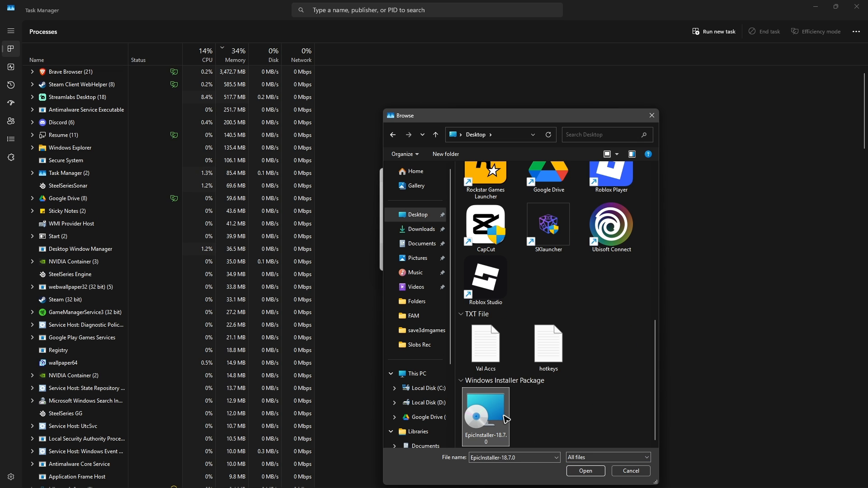
{"action": "left_click", "coordinate": [485, 412]}
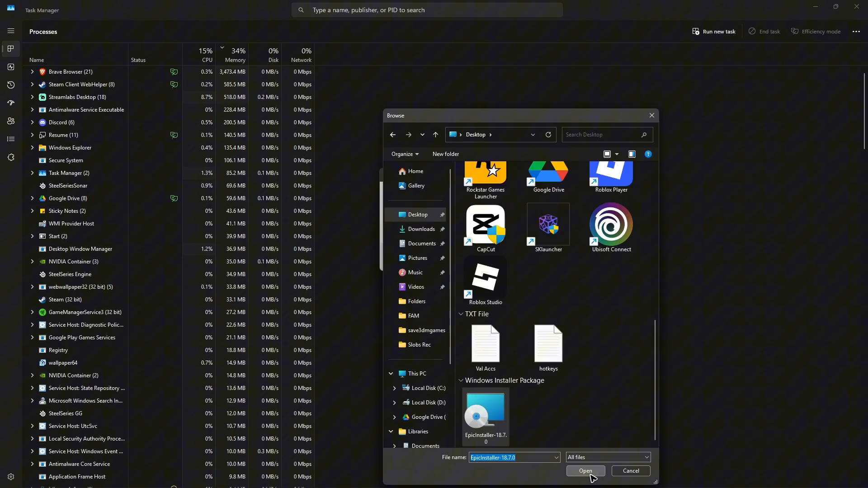
Run the chosen Epic installer as a new task with administrative privileges
{"action": "left_click", "coordinate": [585, 471]}
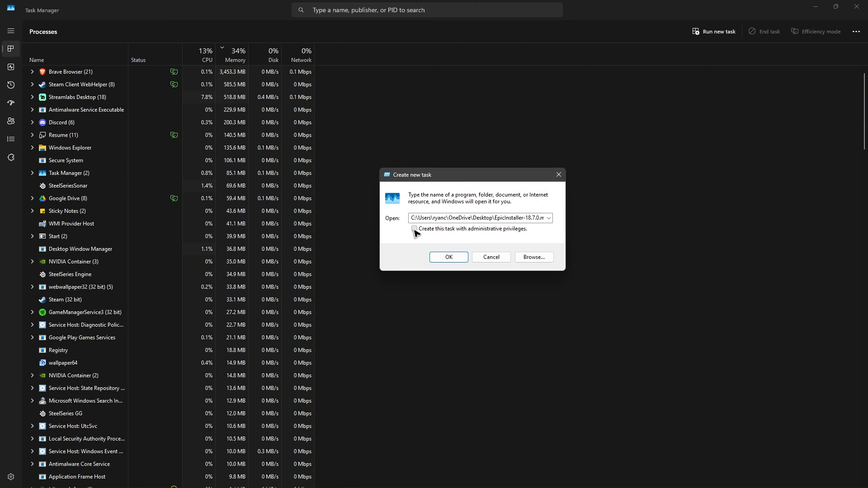
{"action": "left_click", "coordinate": [413, 229]}
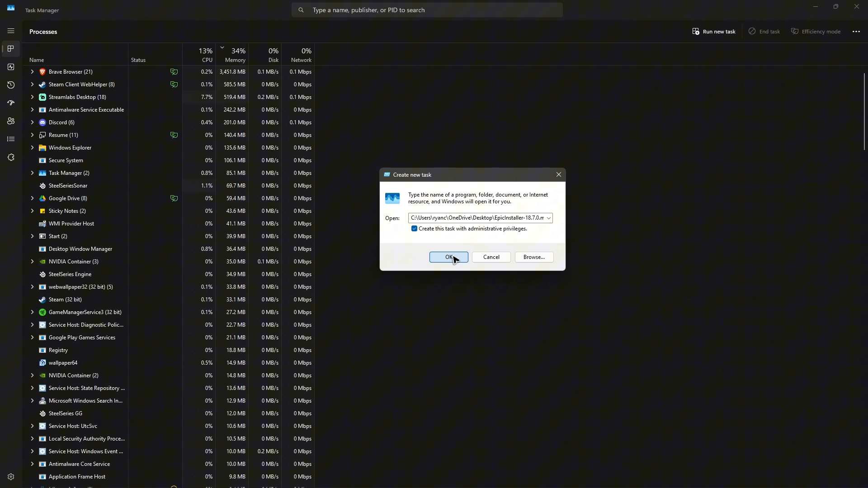
{"action": "left_click", "coordinate": [449, 257]}
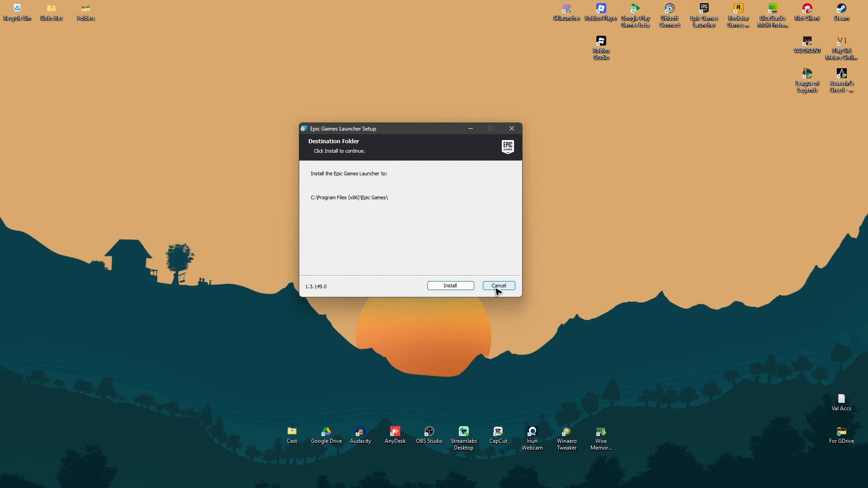
Cancel Epic Games Launcher Setup at the Destination Folder step
{"action": "left_click", "coordinate": [497, 286]}
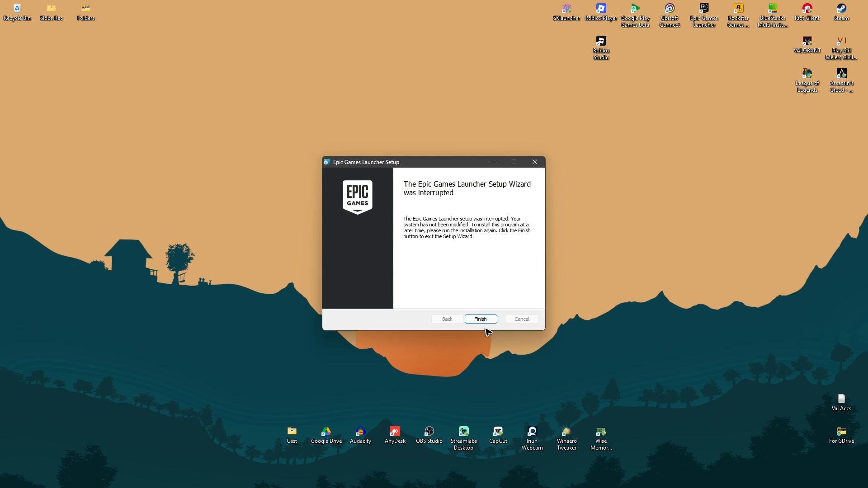